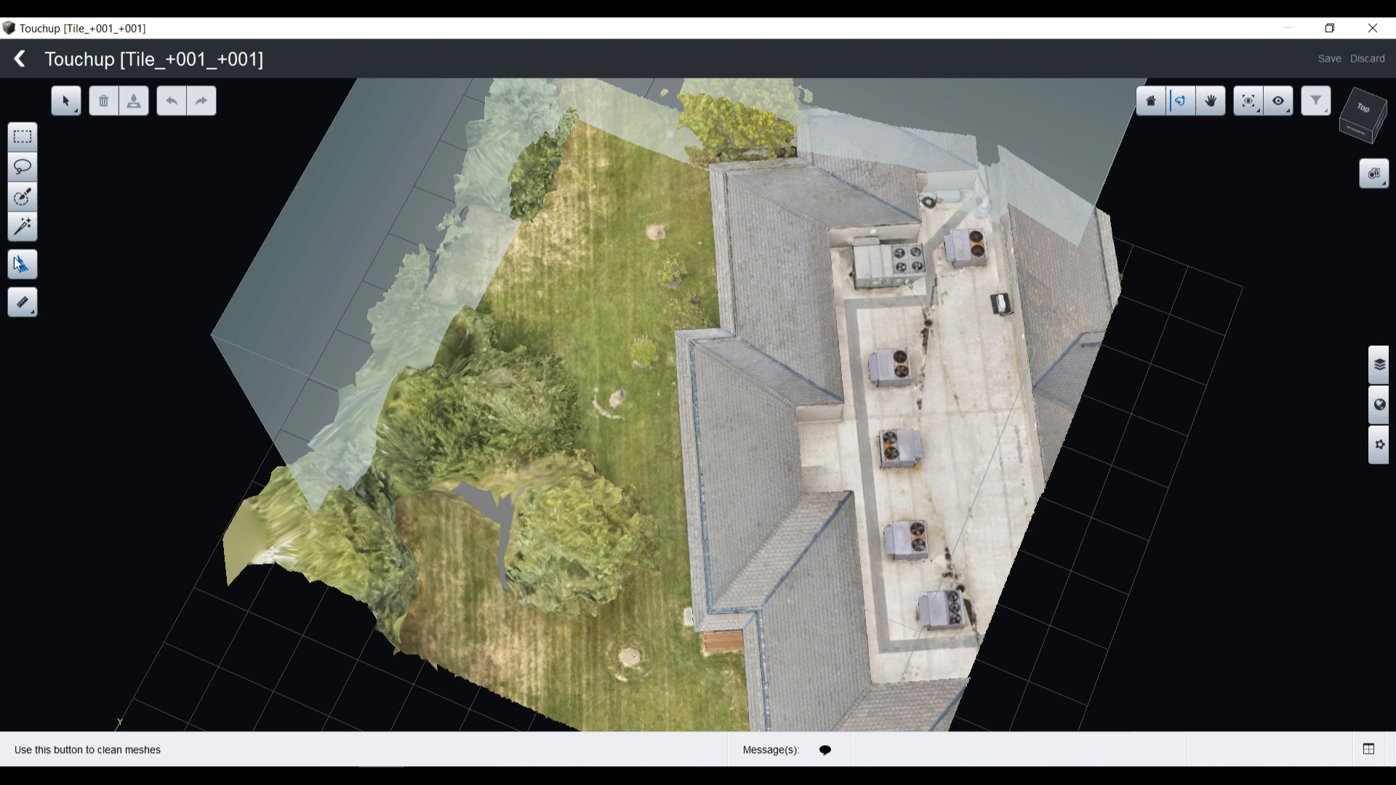
Run Mesh Cleaning hole detection on the tile mesh, finding 3 defects.
click(22, 263)
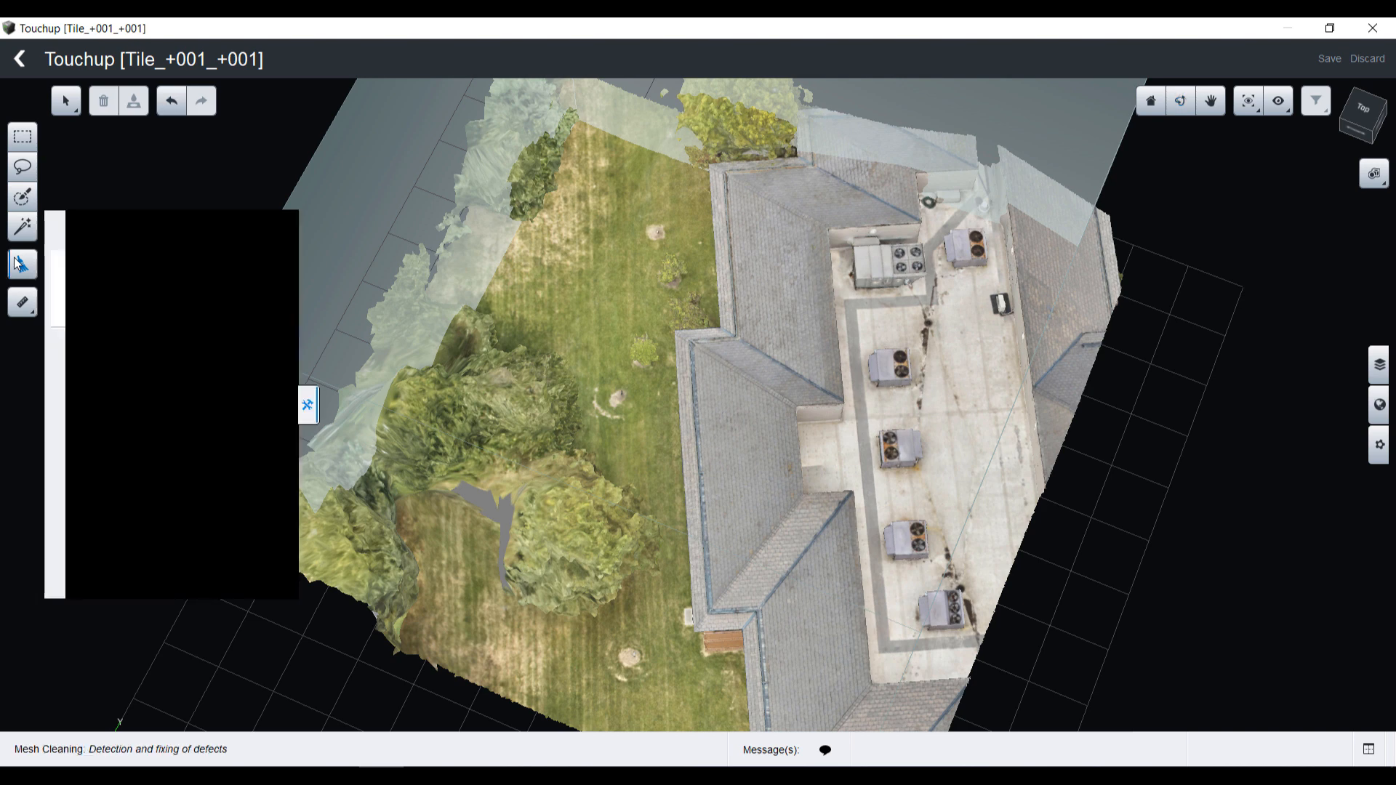
click(22, 265)
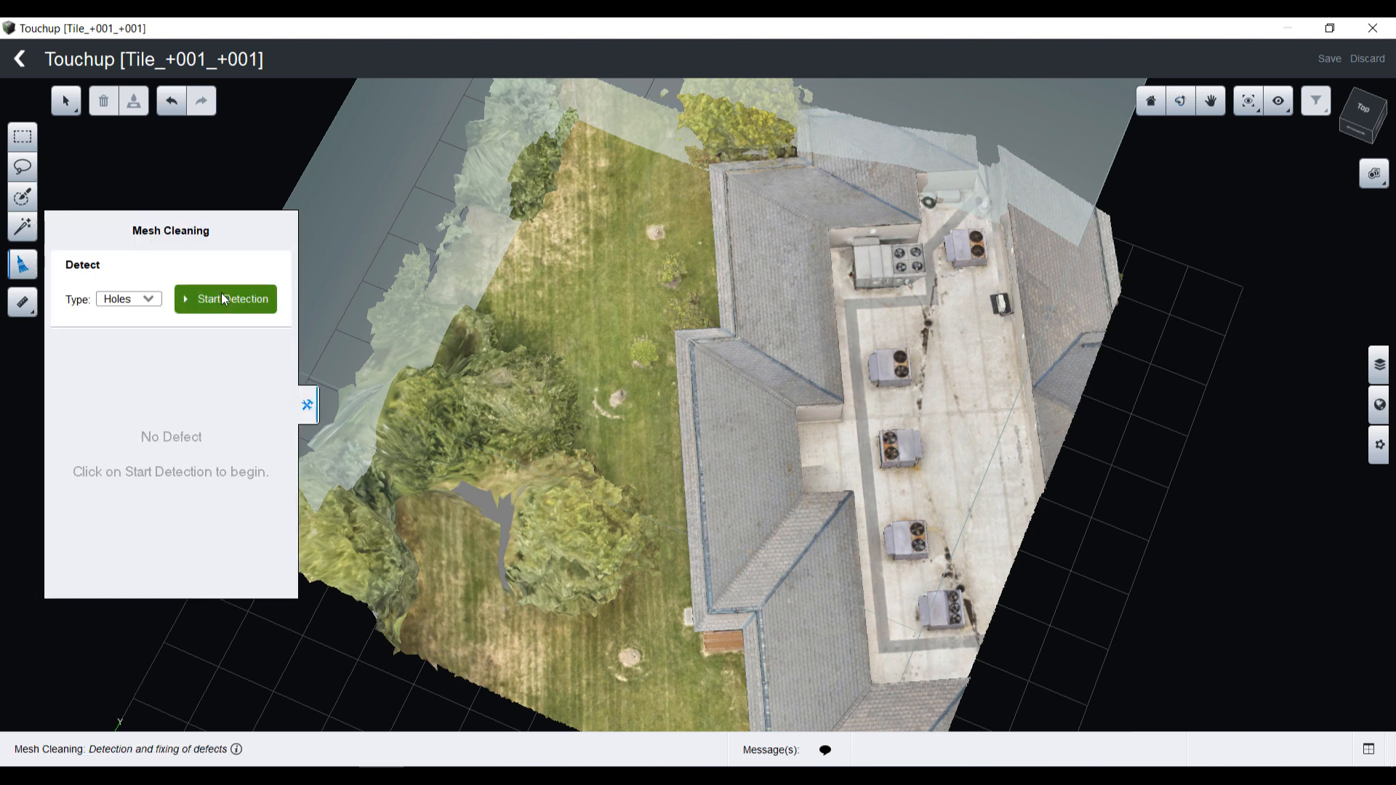
click(225, 298)
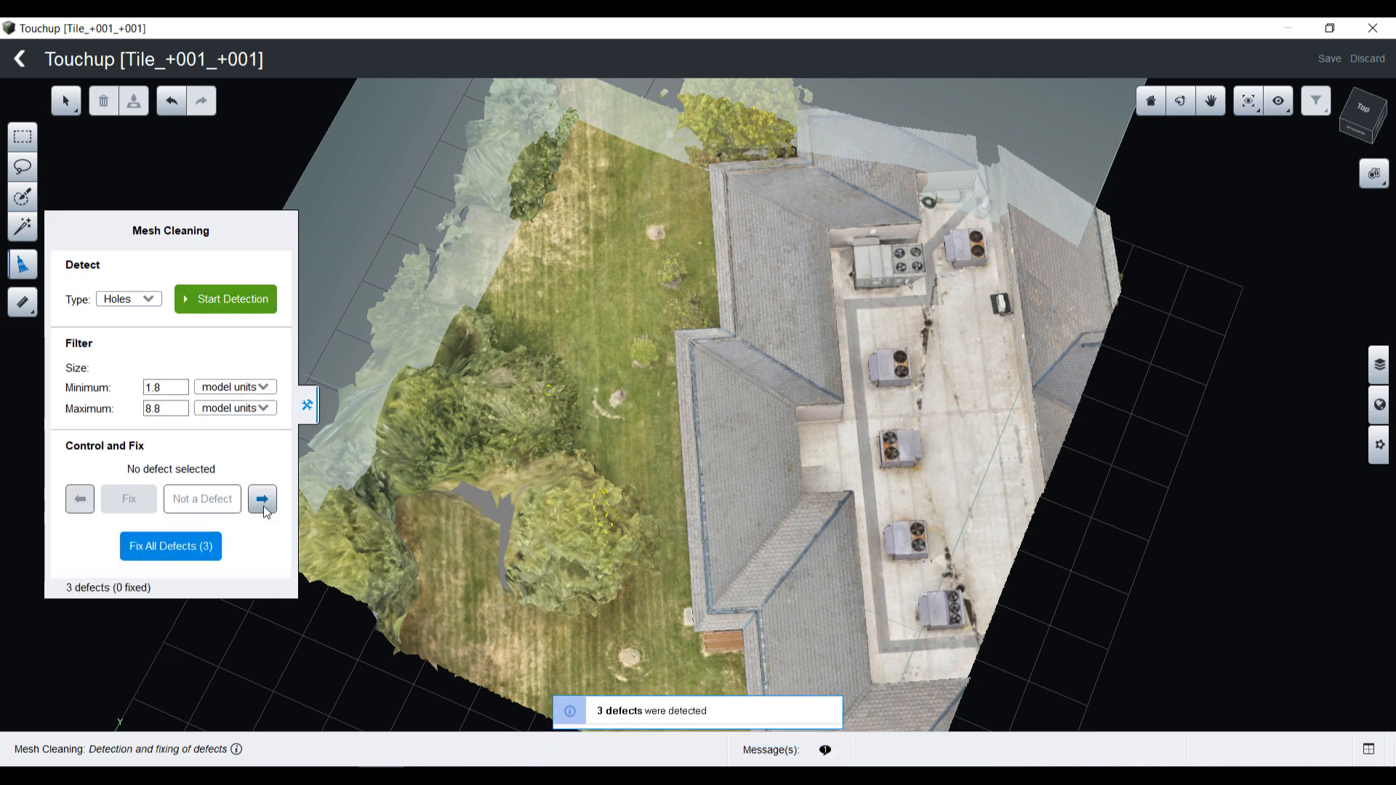
Mark the first two detected holes as Not a Defect and fix the third.
click(262, 499)
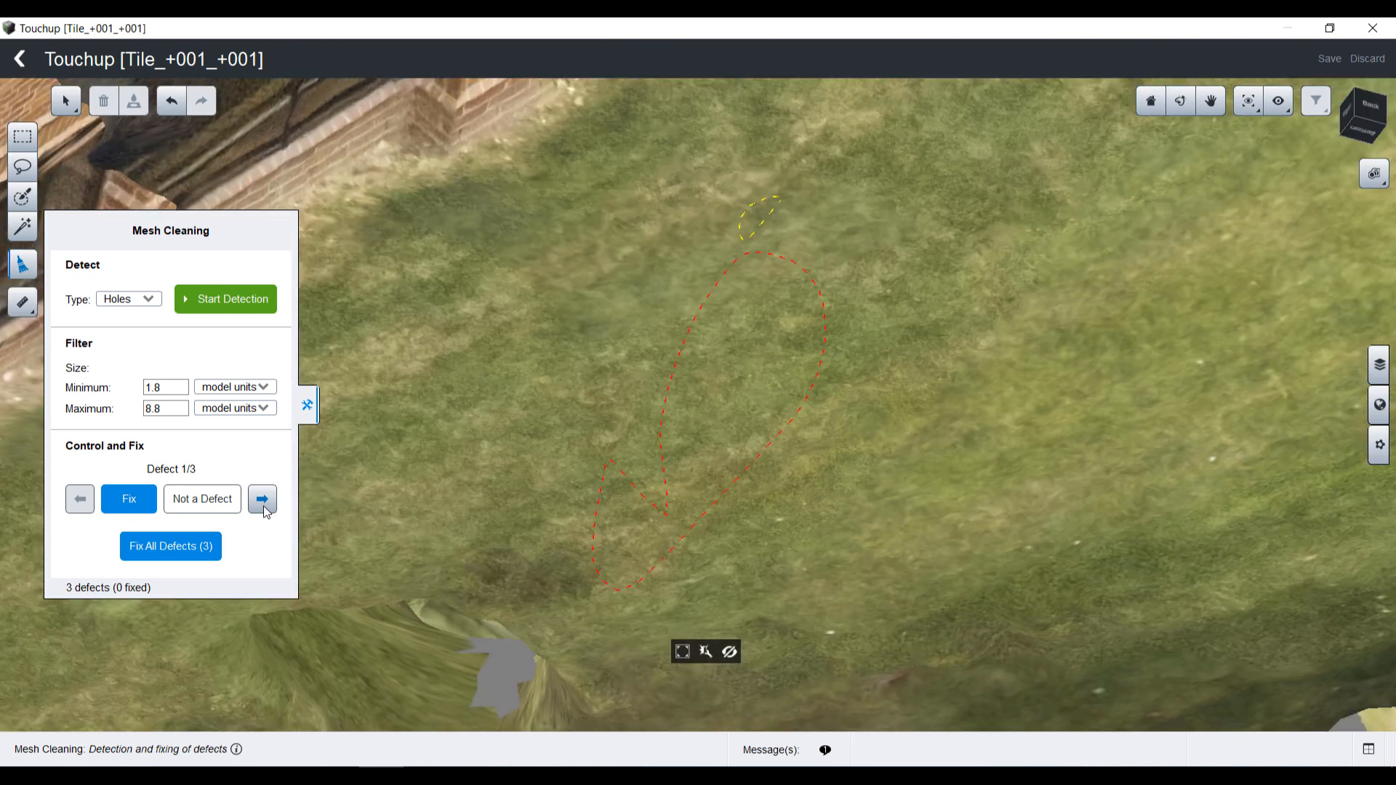
click(201, 499)
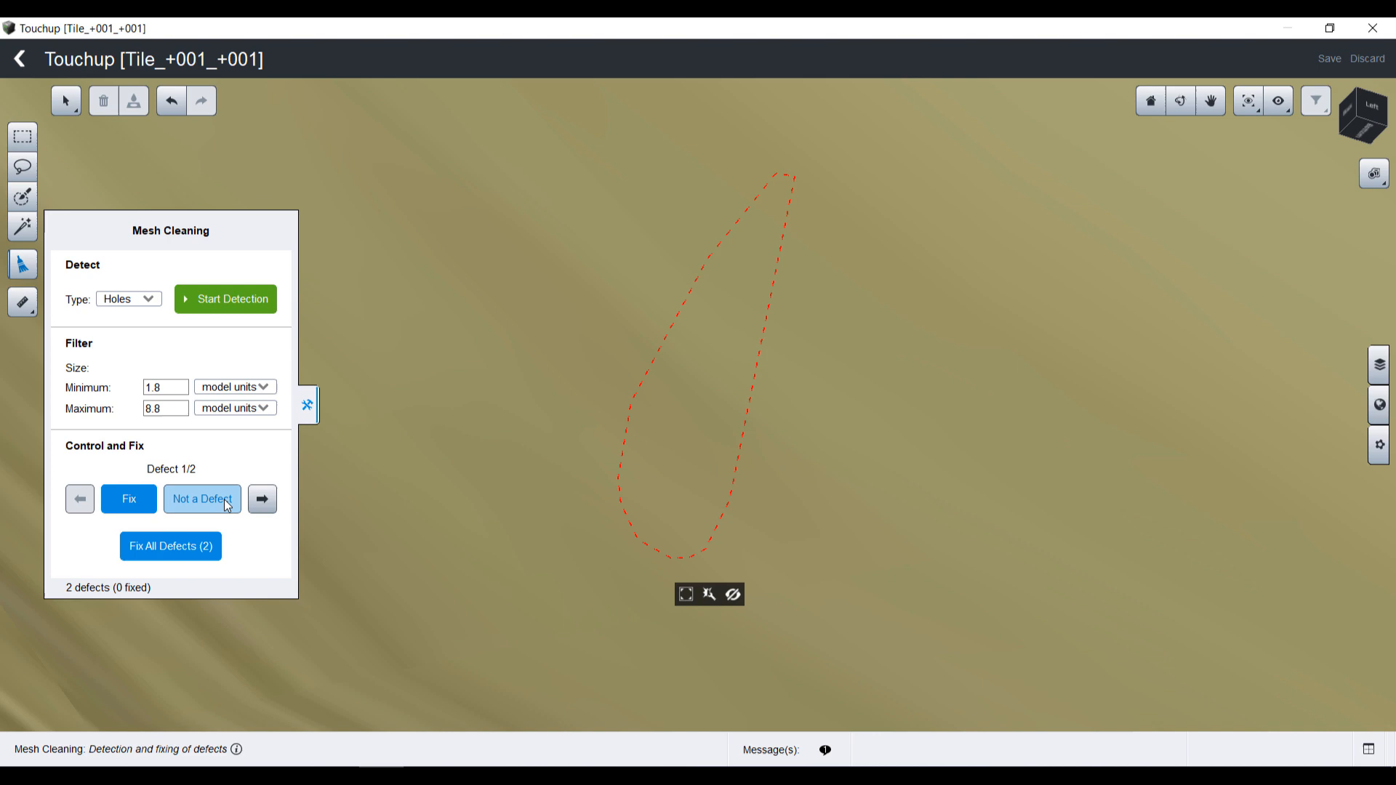
click(201, 499)
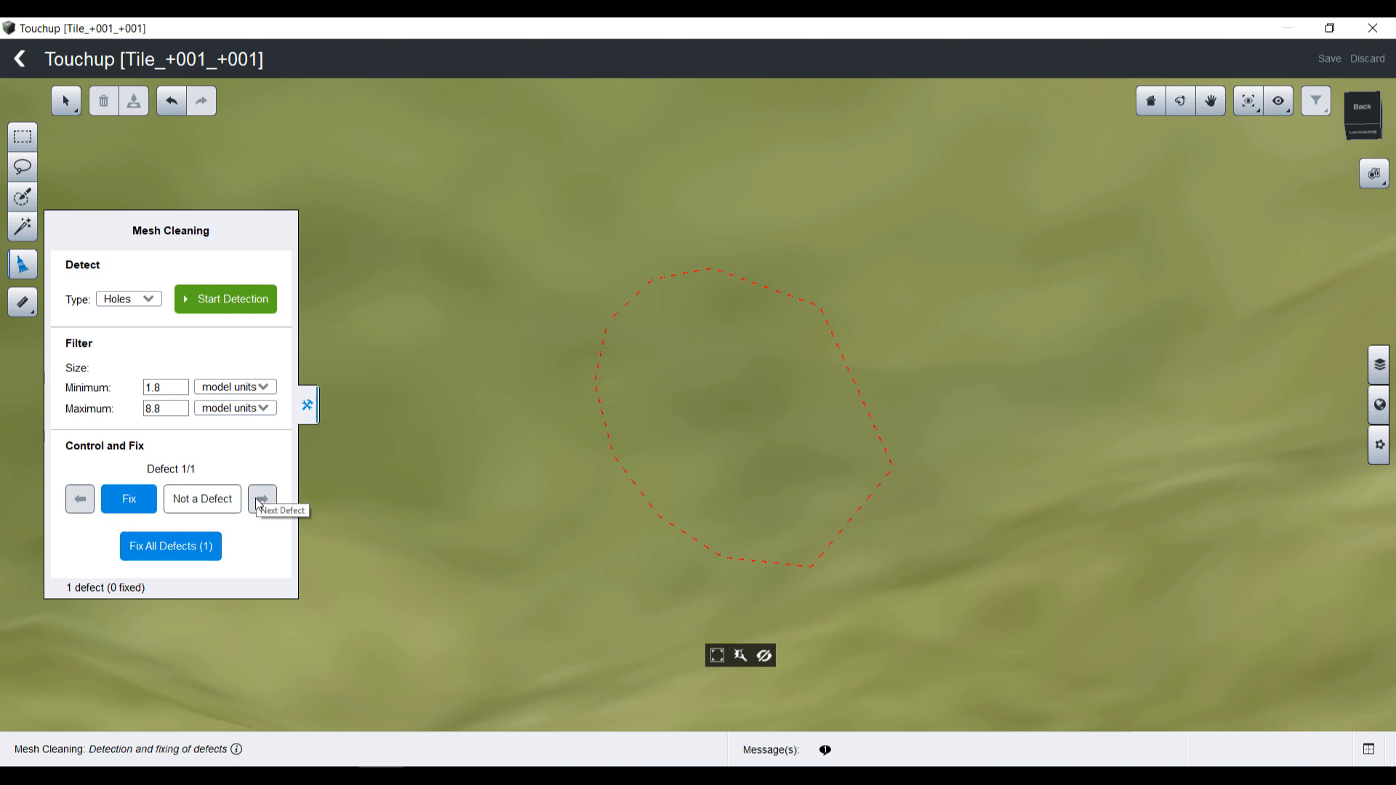
mouse_move(118, 508)
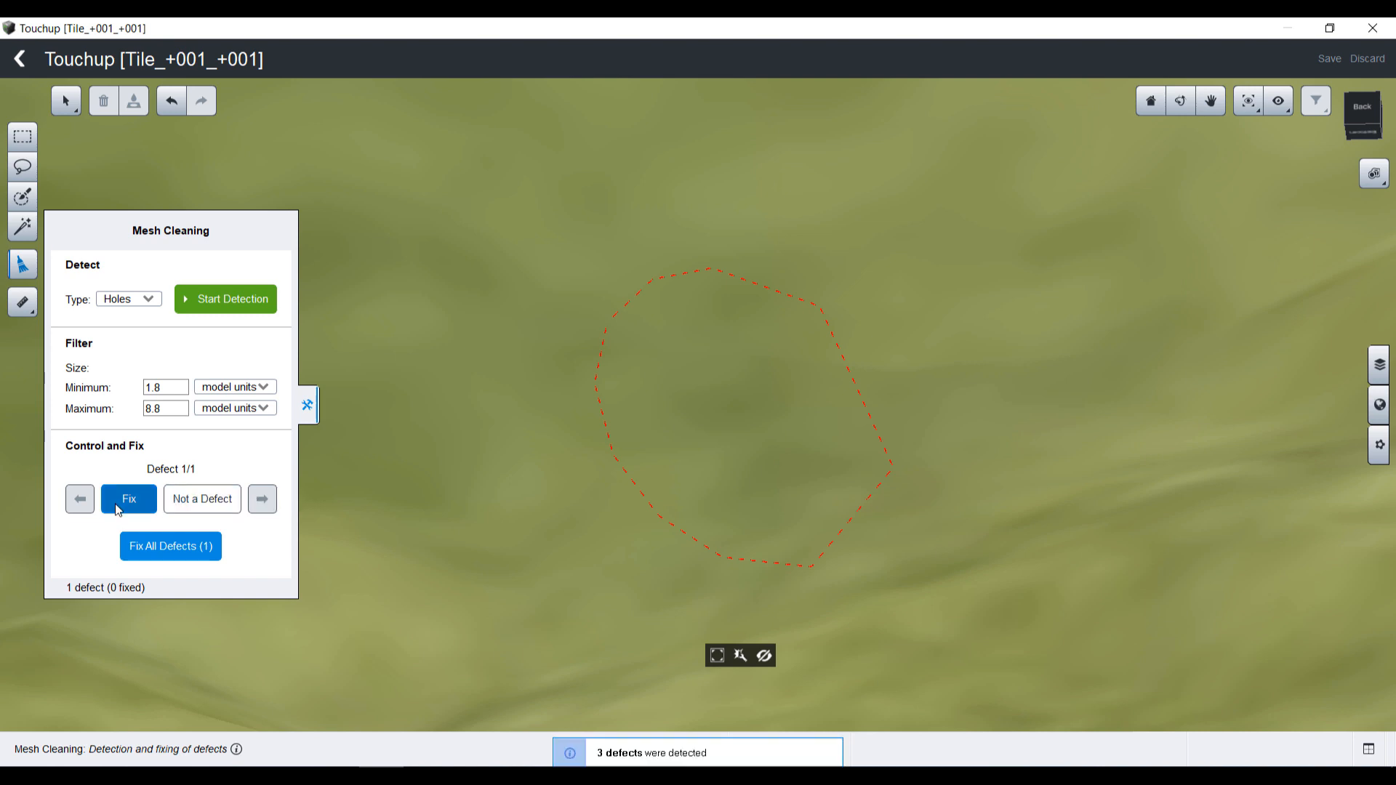
click(128, 499)
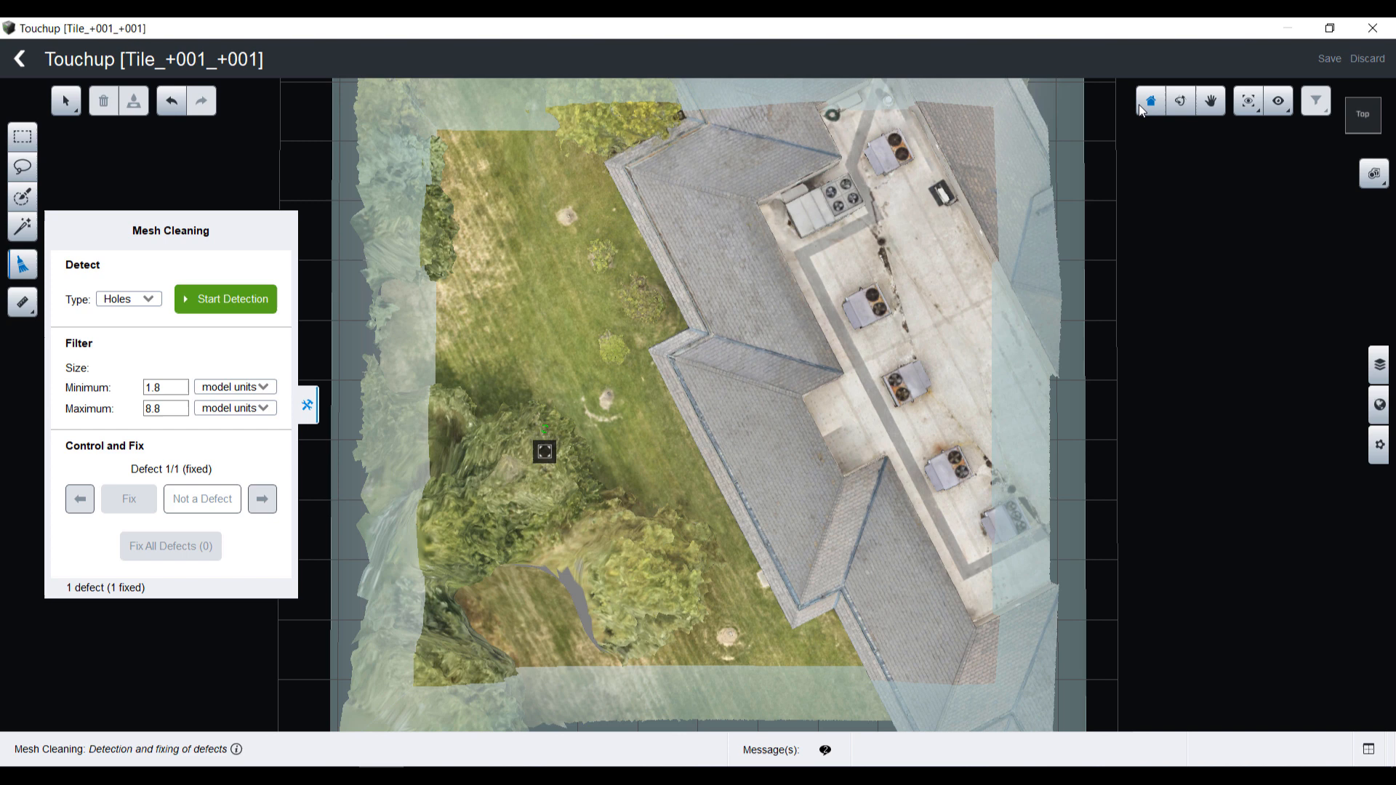
Detect Small Components with Minimum size 2, leaving 2 defects, and go to the first.
click(128, 298)
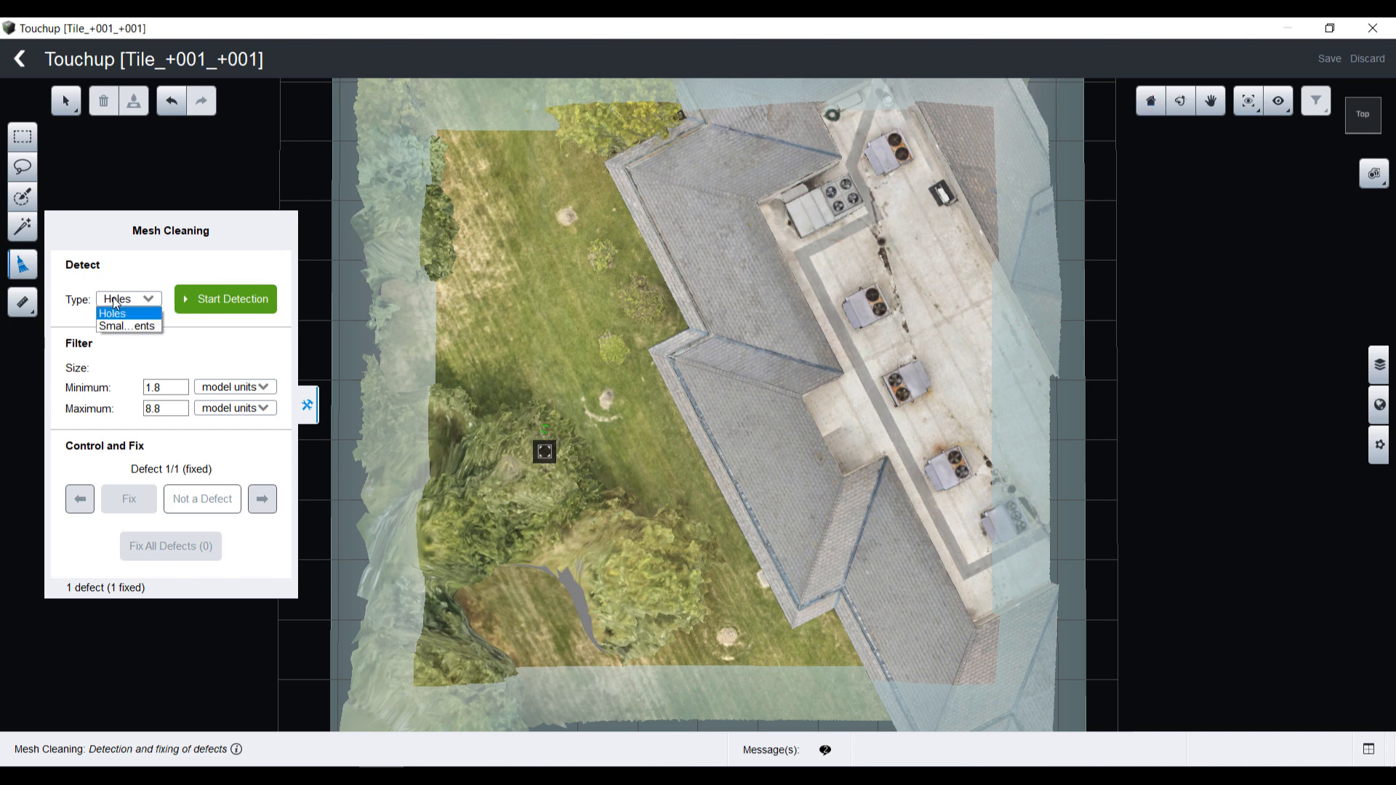
click(128, 324)
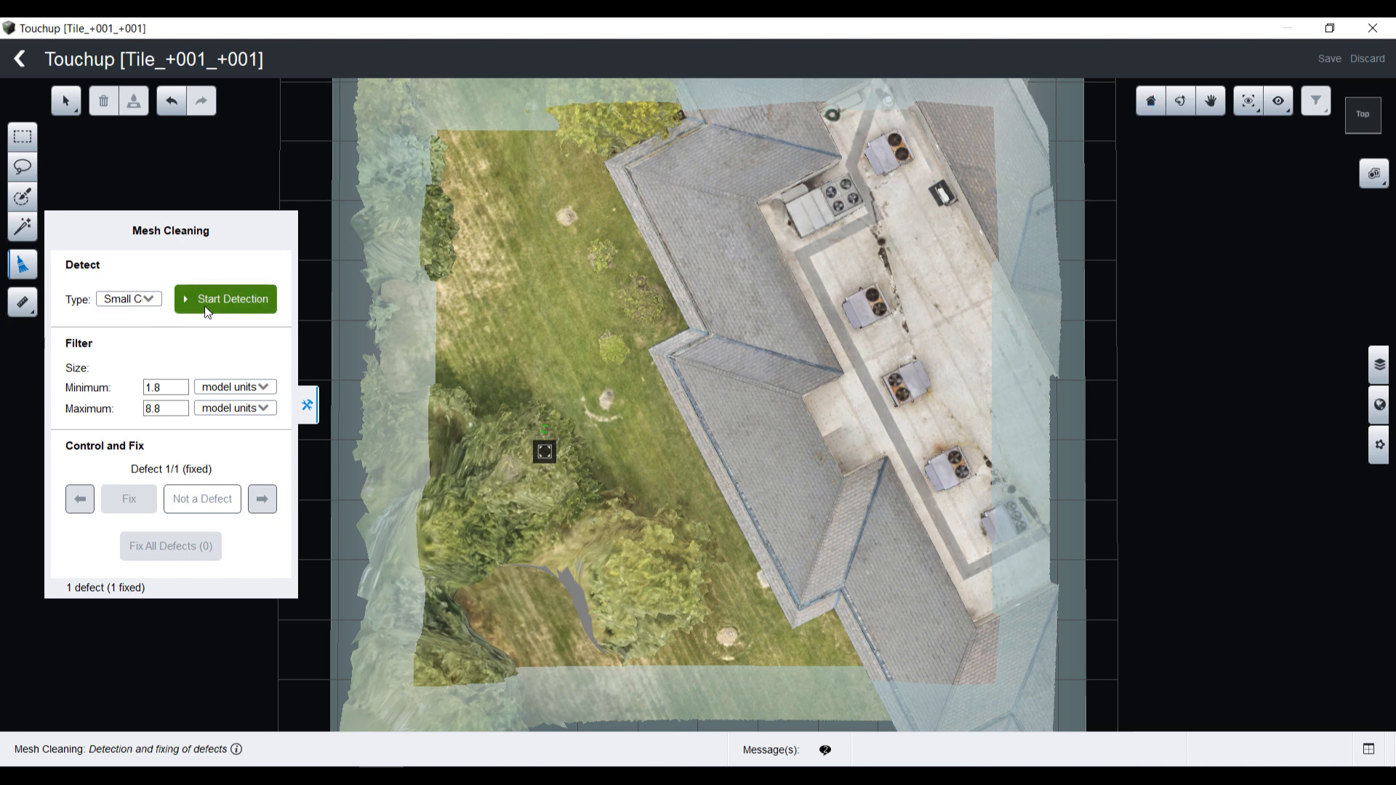
click(225, 298)
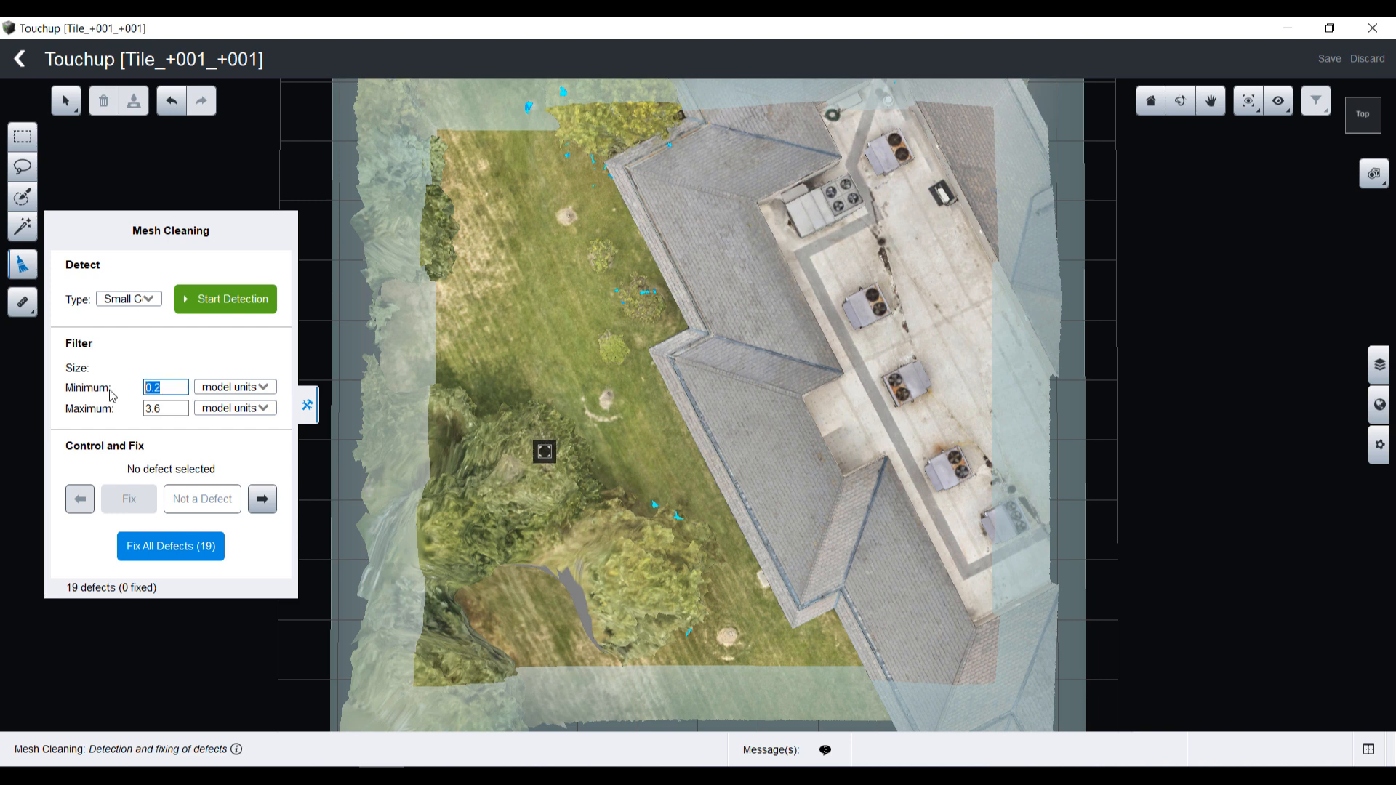
text(2)
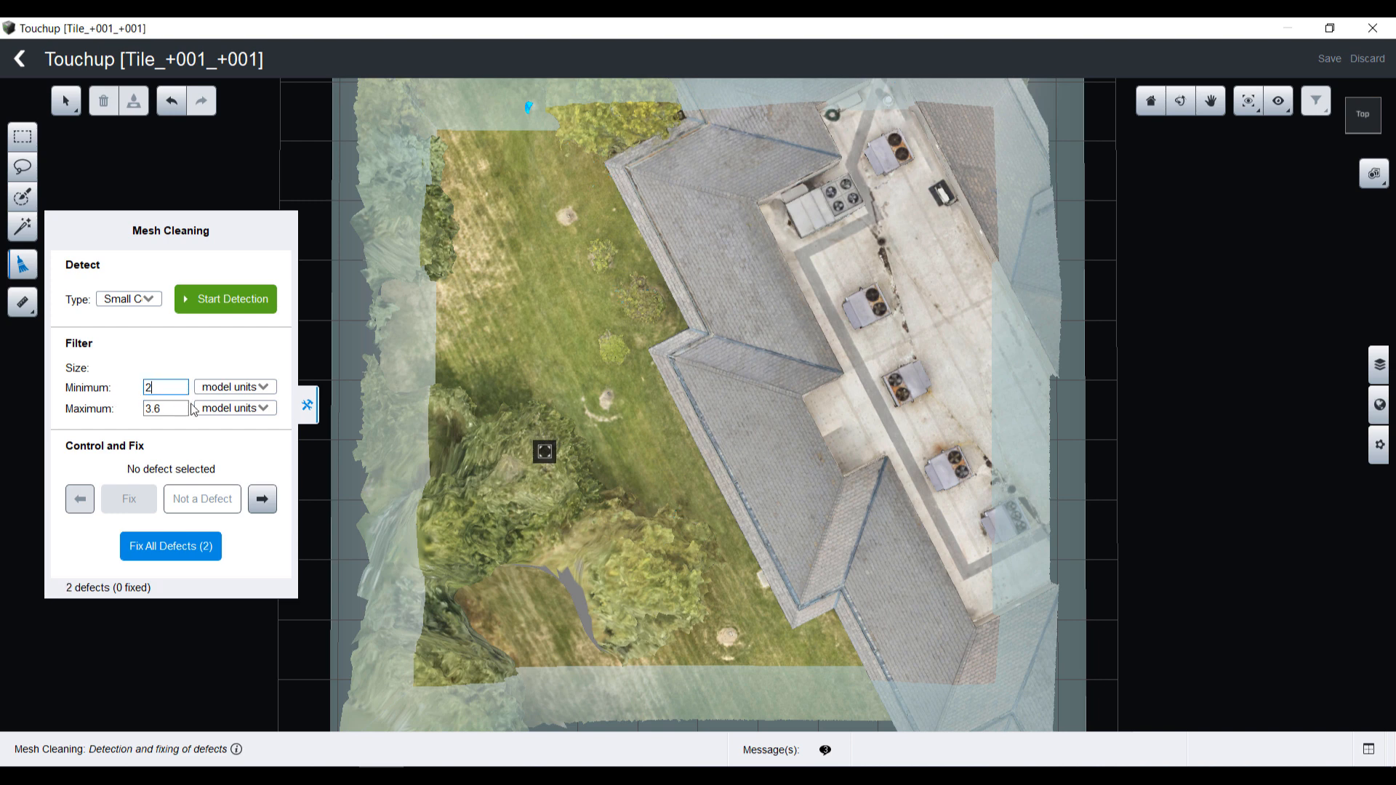
click(165, 408)
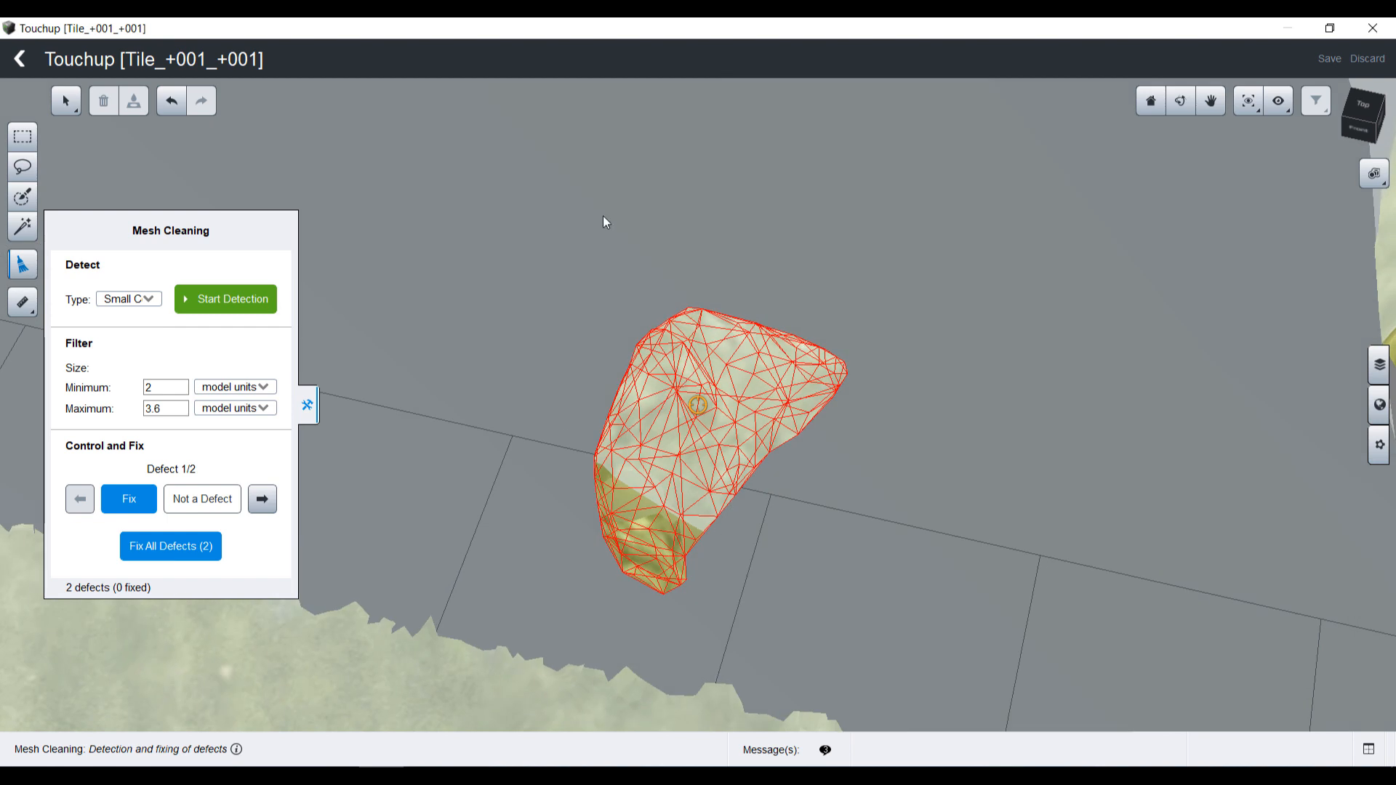
Fix both detected floating components, removing them from the mesh.
click(128, 499)
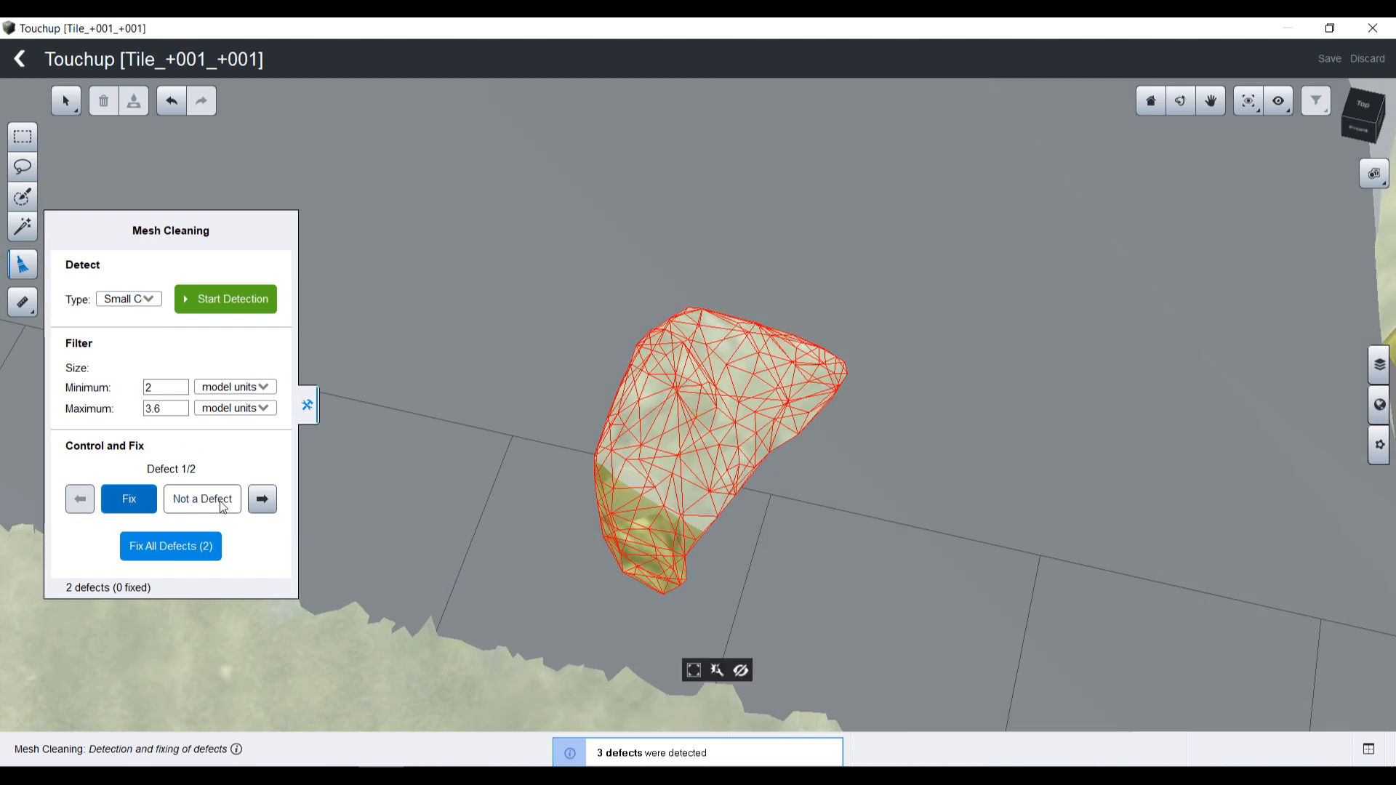
click(128, 499)
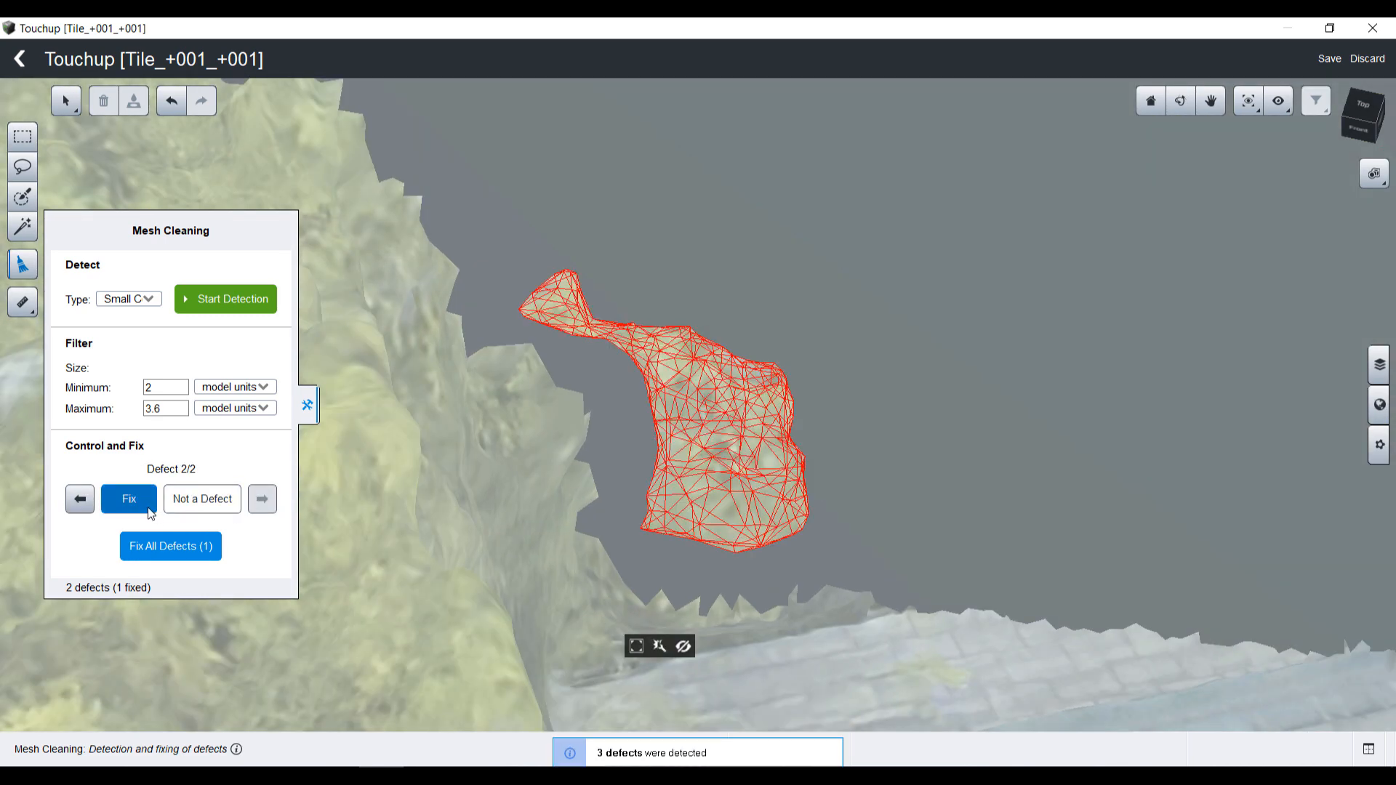
click(128, 499)
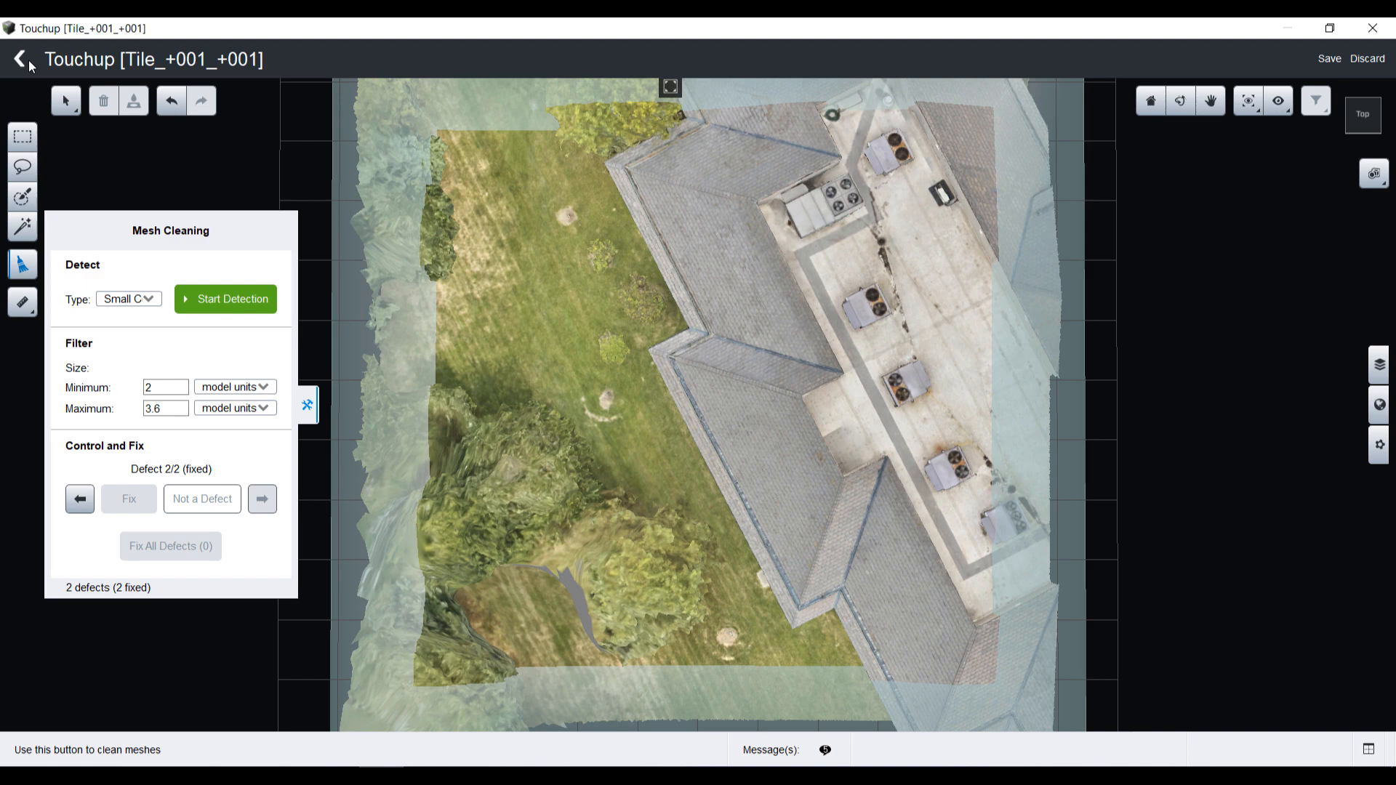
Leave Touchup and save the changes to the edited tile.
click(18, 59)
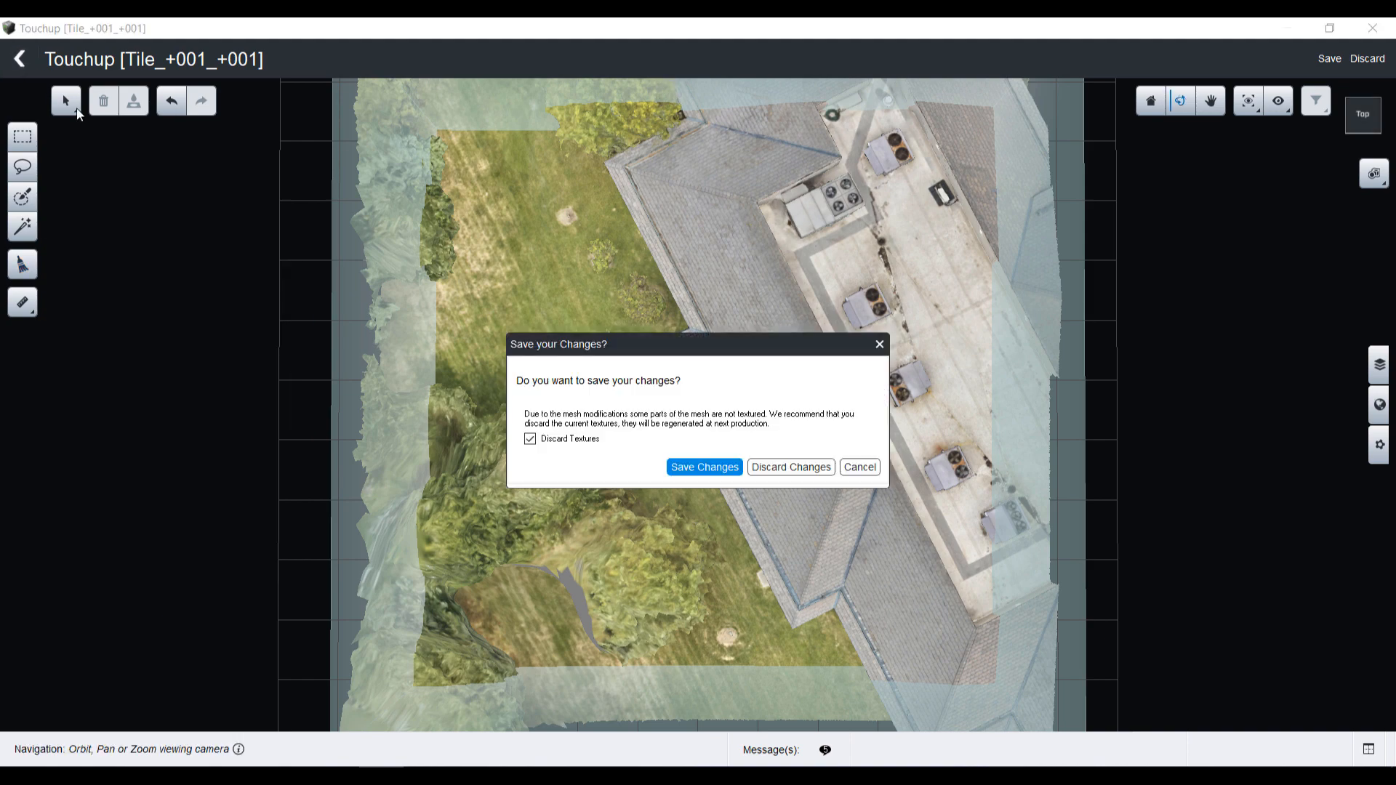
click(790, 467)
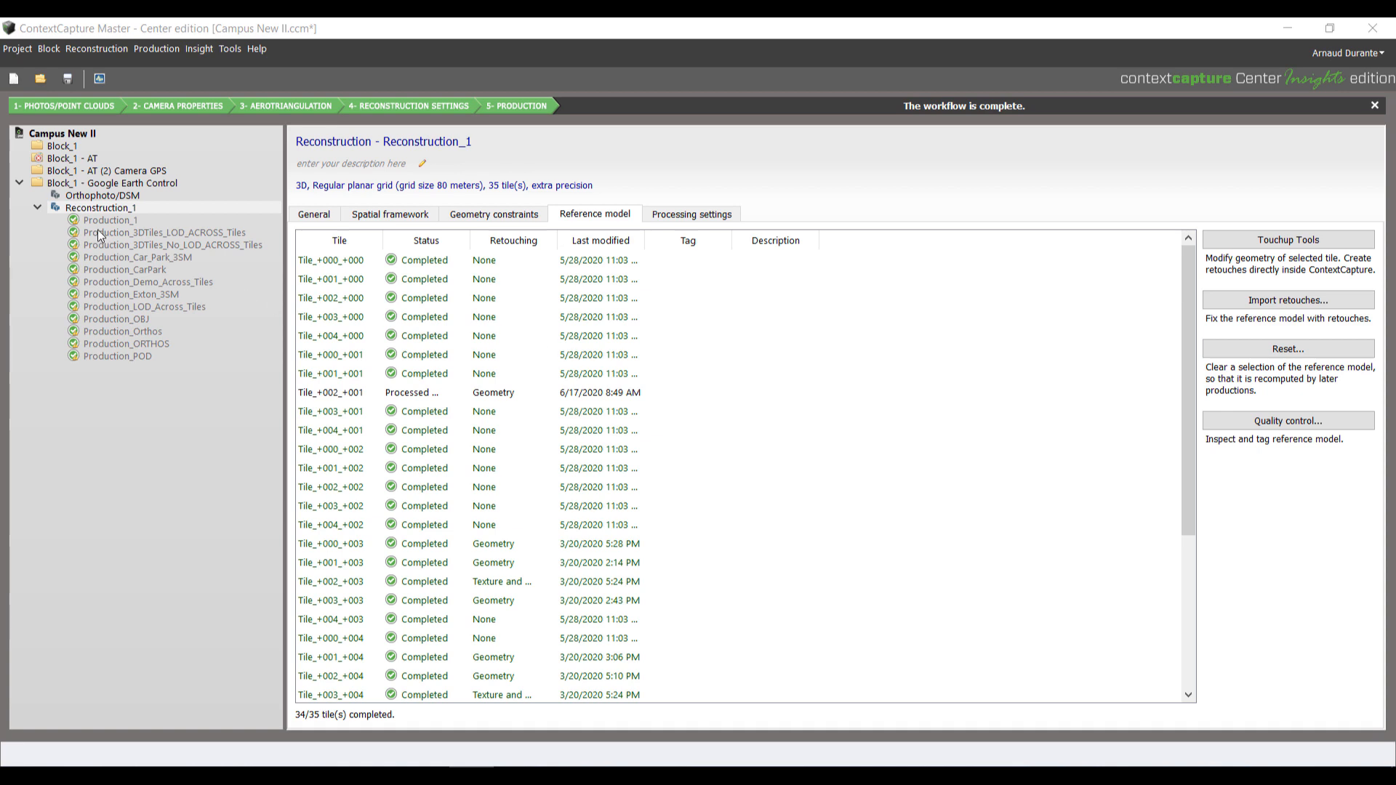
Submit an update for Production_1 from its context menu.
right_click(110, 220)
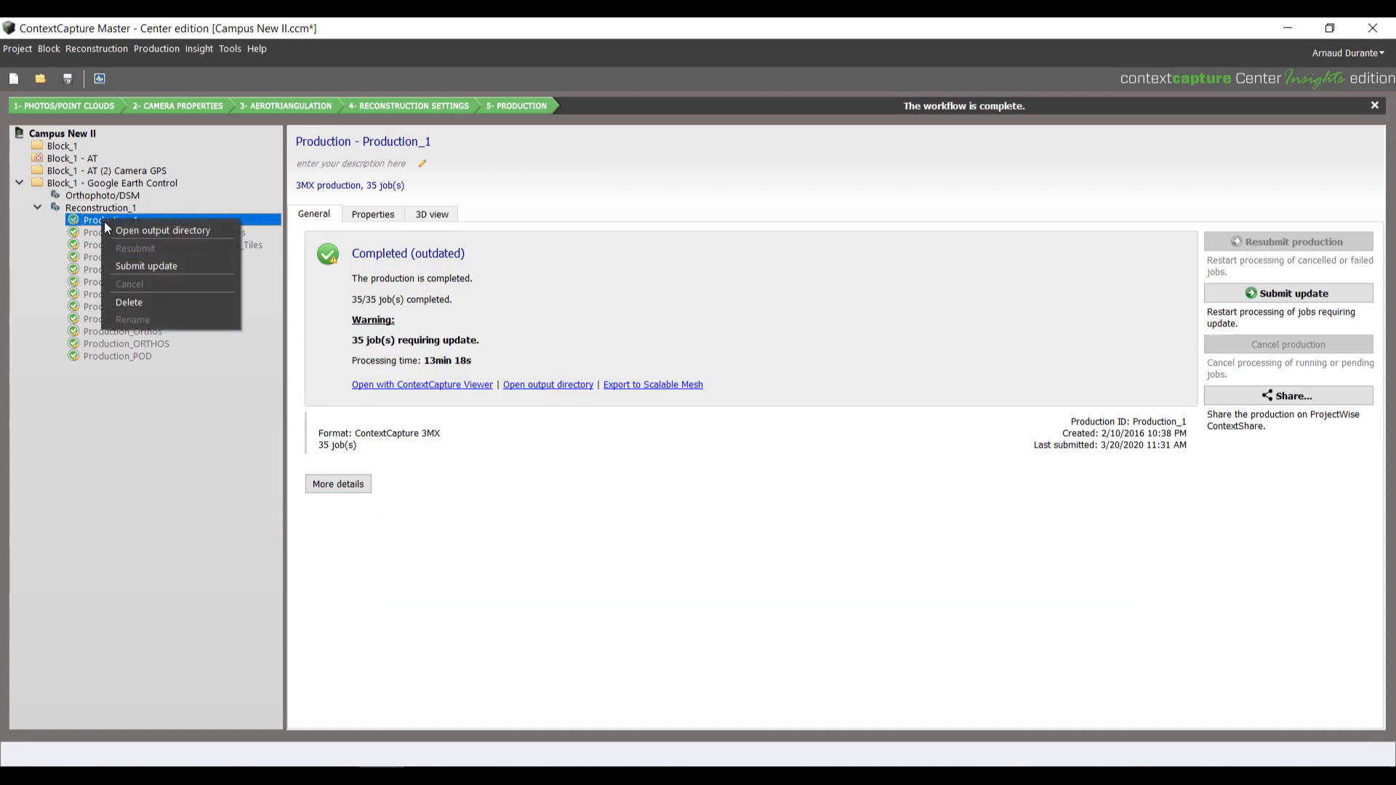
mouse_move(145, 265)
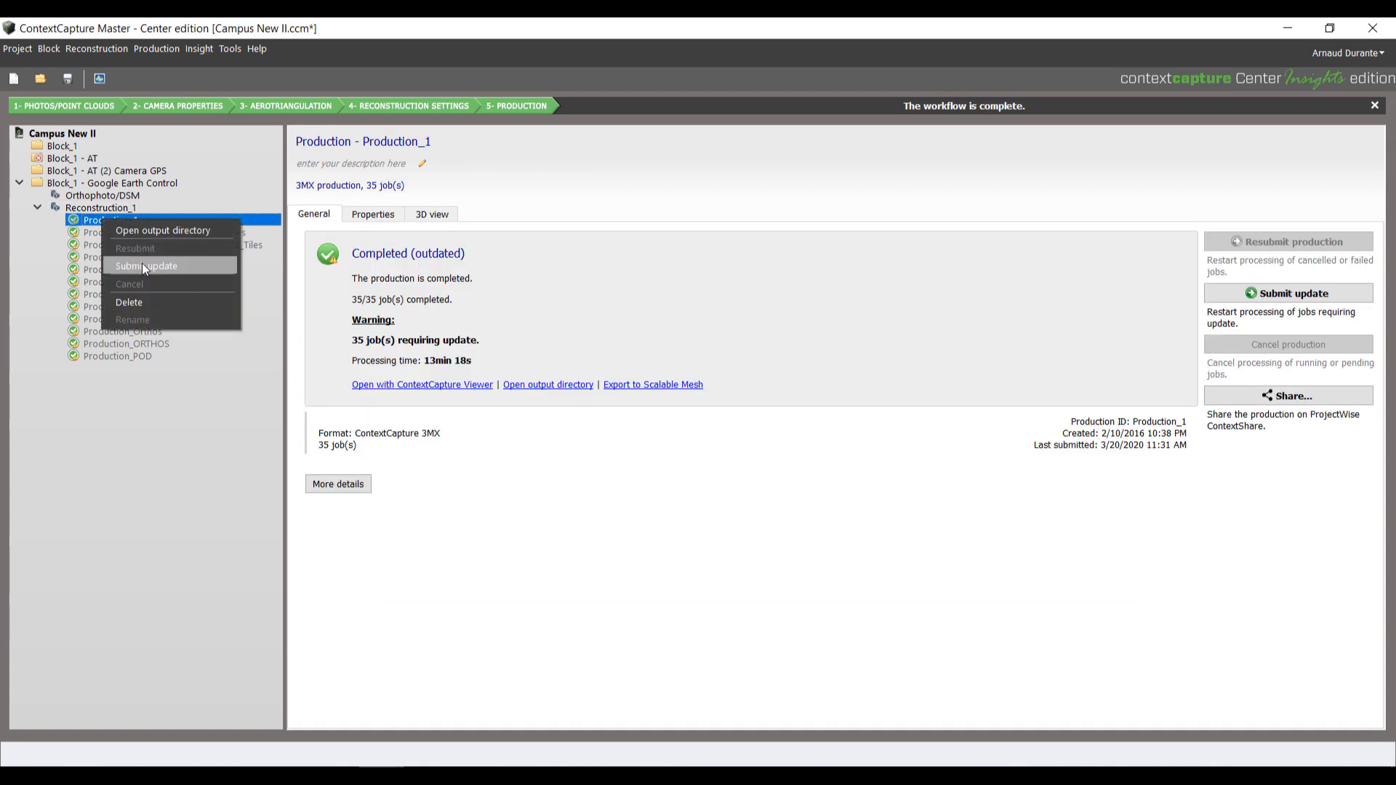